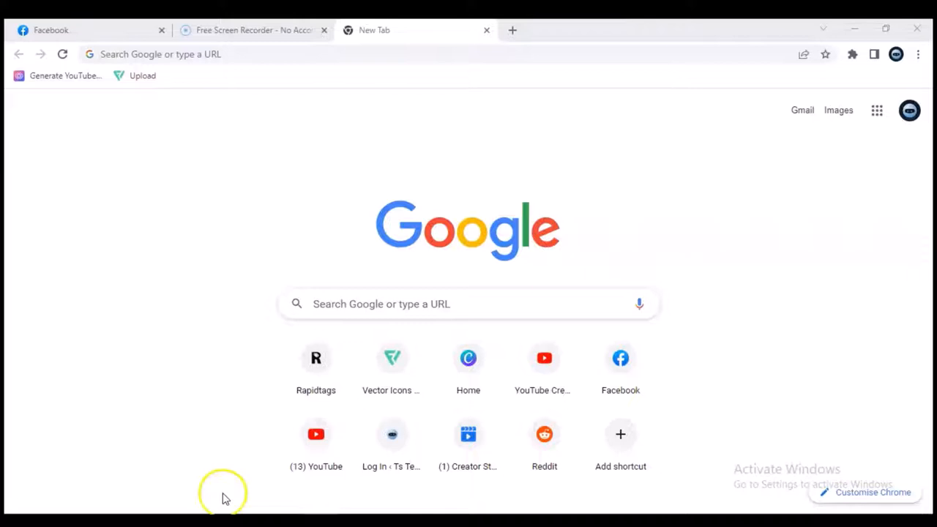
Bring the Chrome window with the Facebook home feed back to the front via Task View.
{"action": "left_click", "coordinate": [73, 29]}
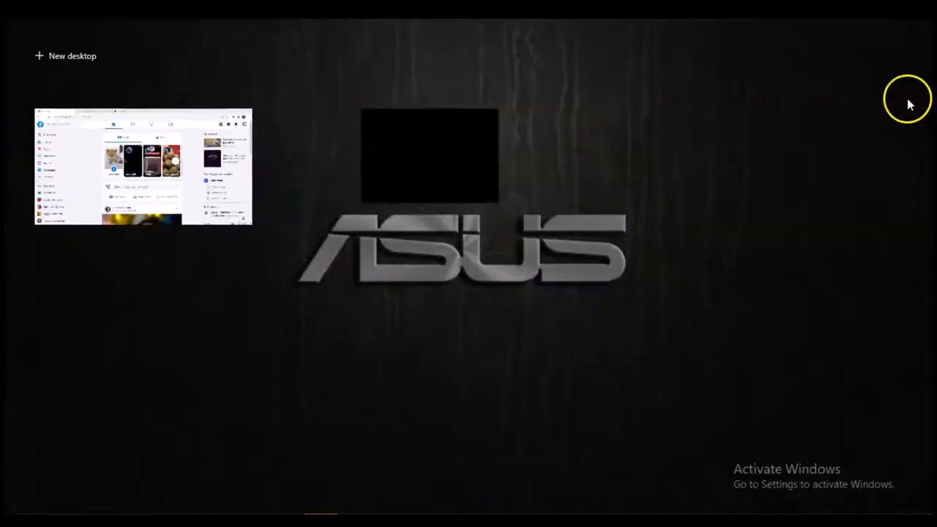
{"action": "left_click", "coordinate": [143, 167]}
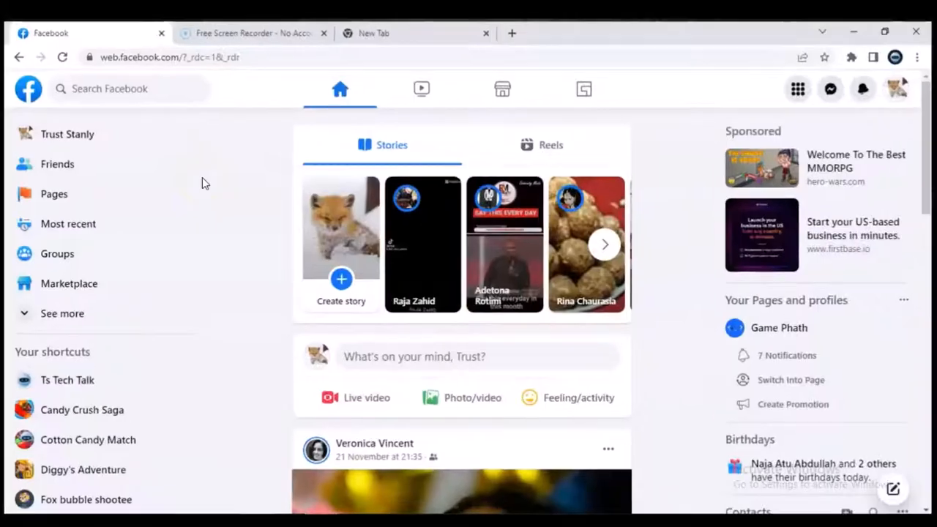
{"action": "key", "text": "Win+Tab"}
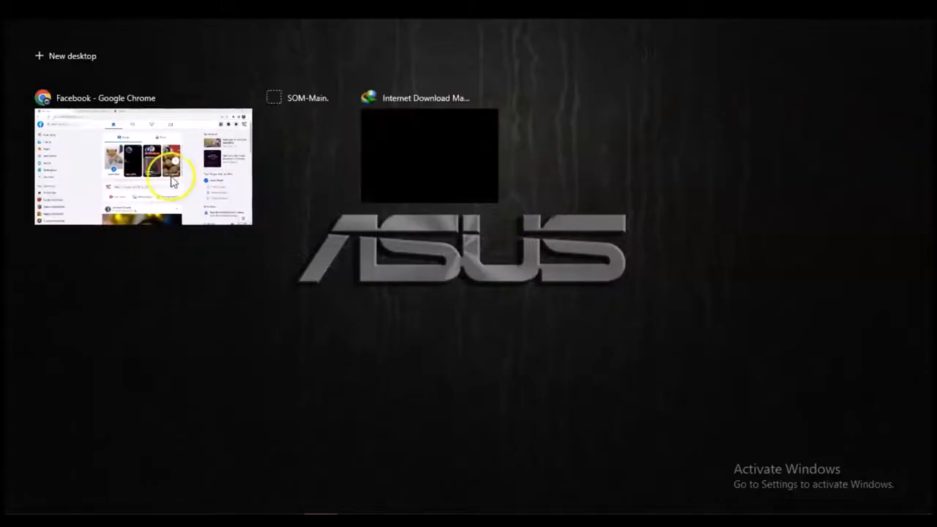
{"action": "left_click", "coordinate": [143, 167]}
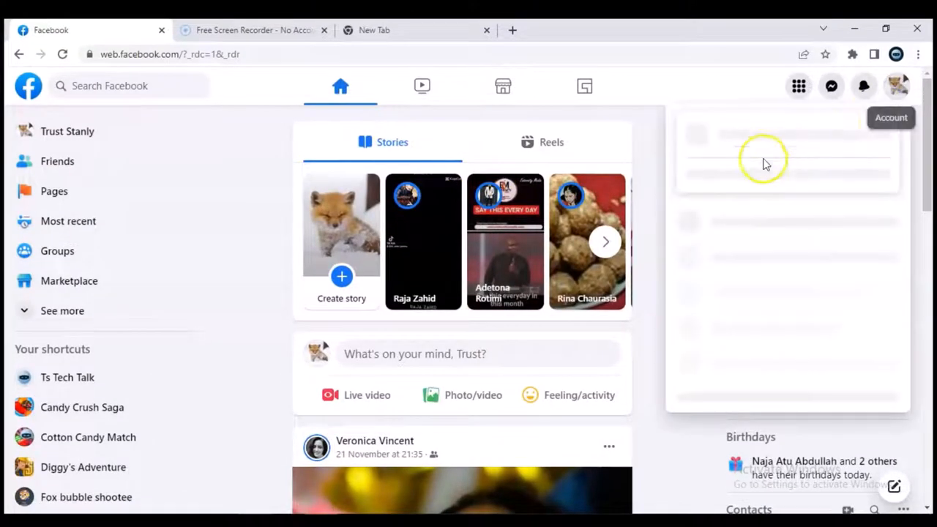
From the account menu's profile list, switch into the Ts Tech Talk Page profile.
{"action": "left_click", "coordinate": [899, 85]}
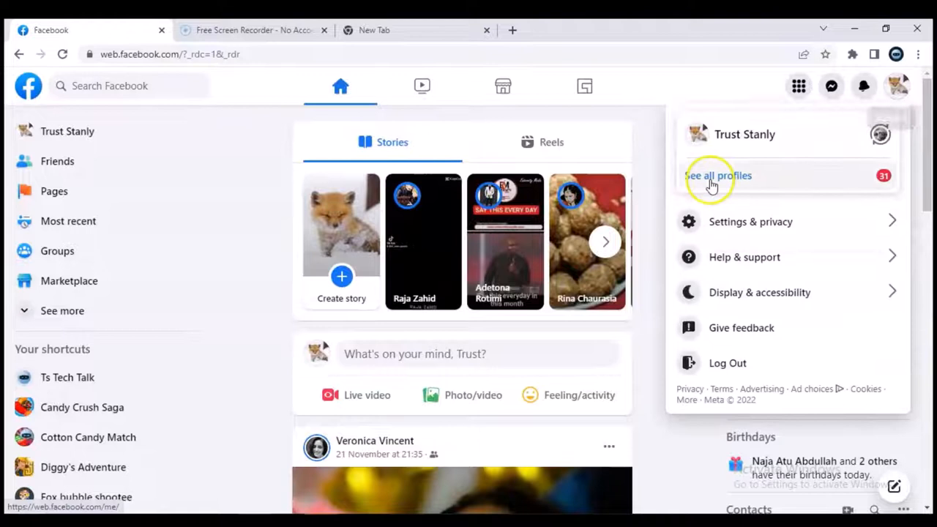
{"action": "left_click", "coordinate": [718, 175]}
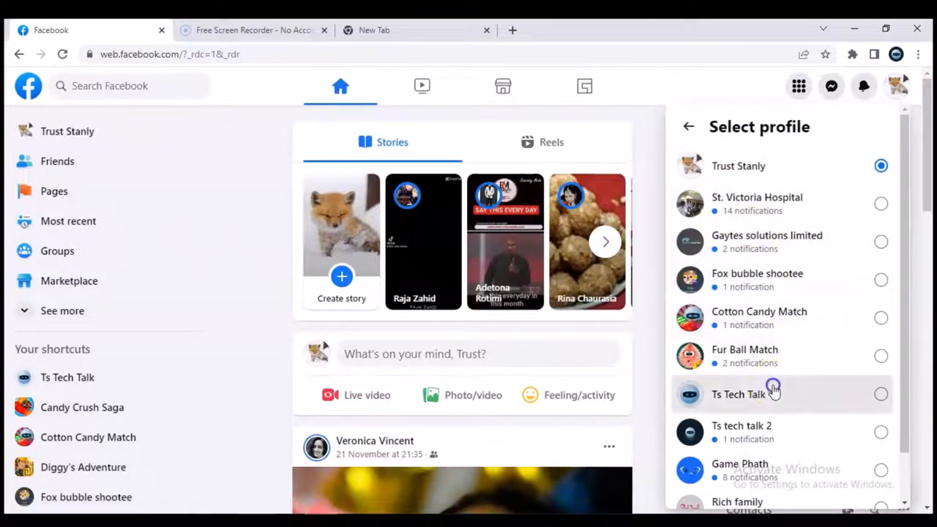
{"action": "left_click", "coordinate": [738, 394]}
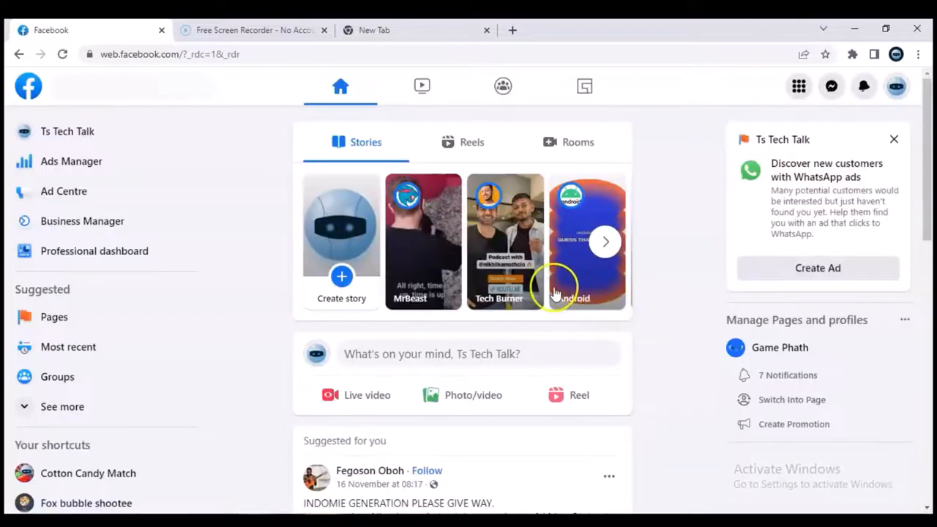
{"action": "mouse_move", "coordinate": [723, 184]}
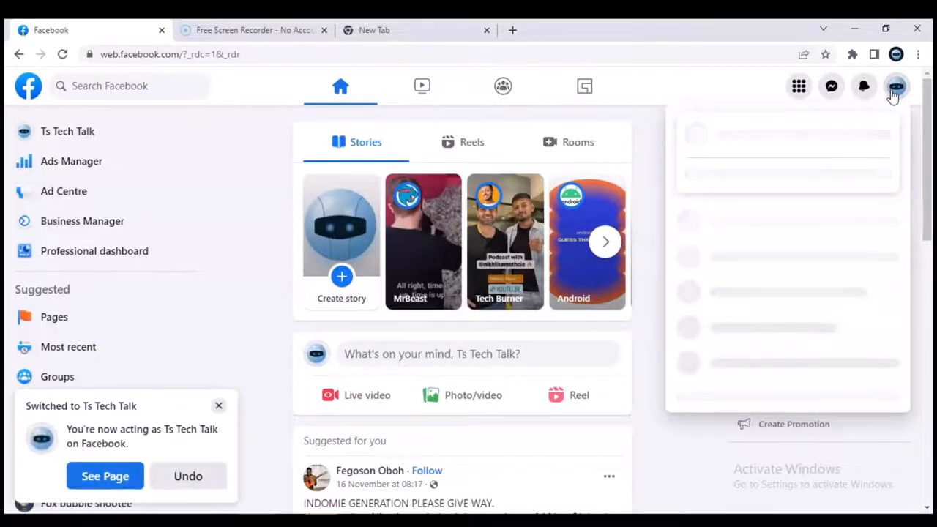
Reach the Ts Tech Talk Page's general settings through Settings & privacy.
{"action": "left_click", "coordinate": [896, 86]}
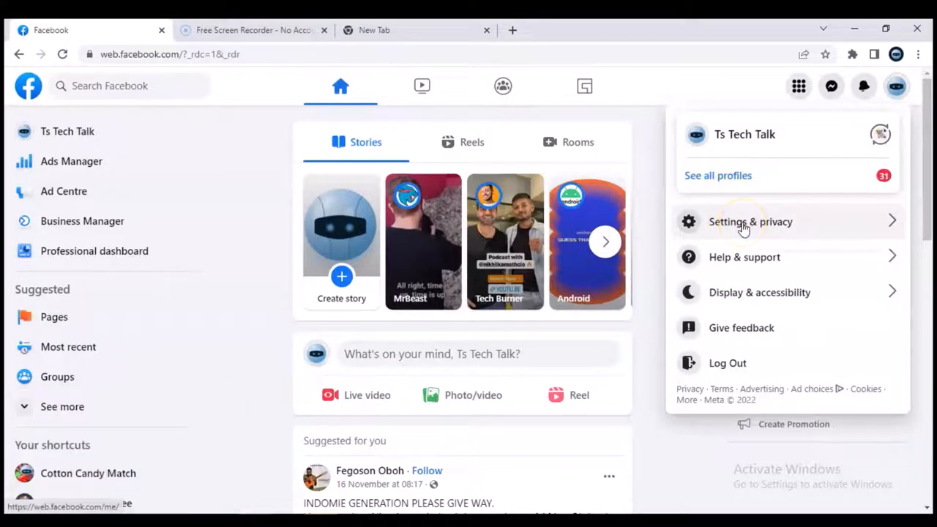
{"action": "left_click", "coordinate": [749, 223]}
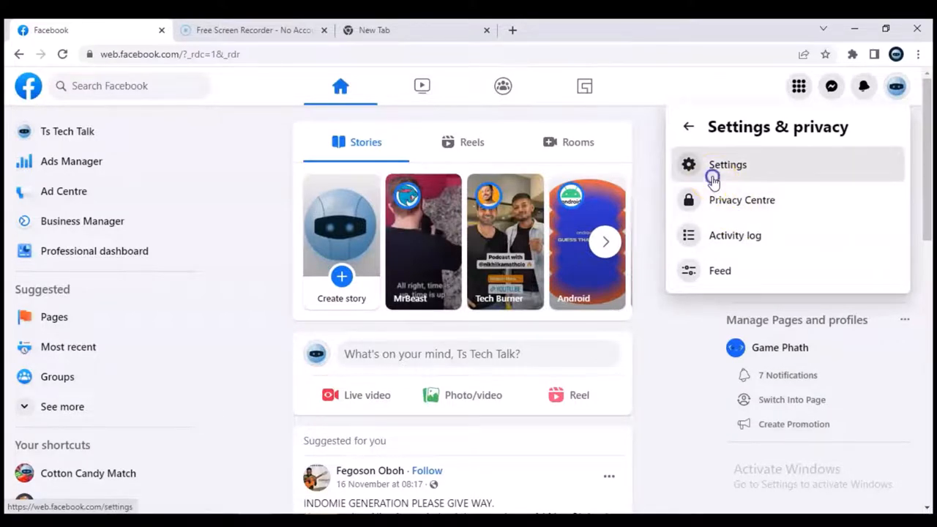
{"action": "left_click", "coordinate": [728, 164]}
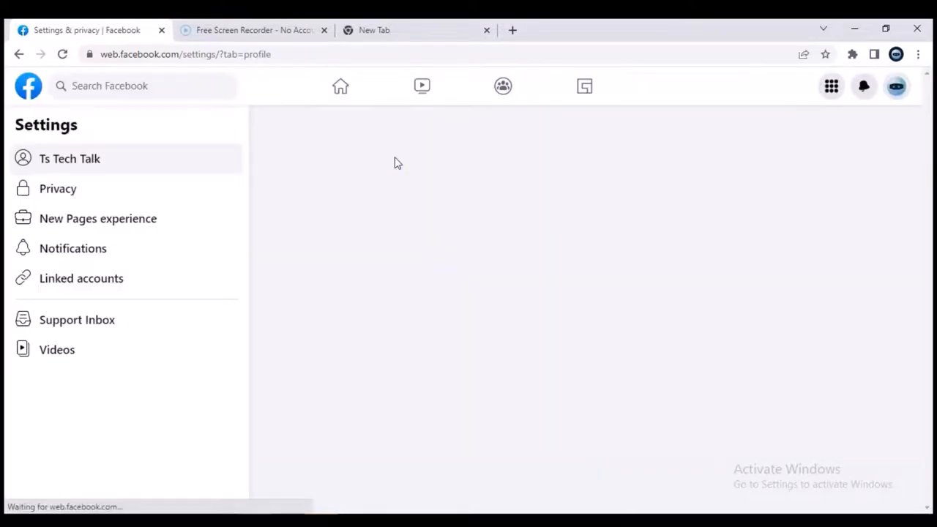
{"action": "left_click", "coordinate": [70, 158]}
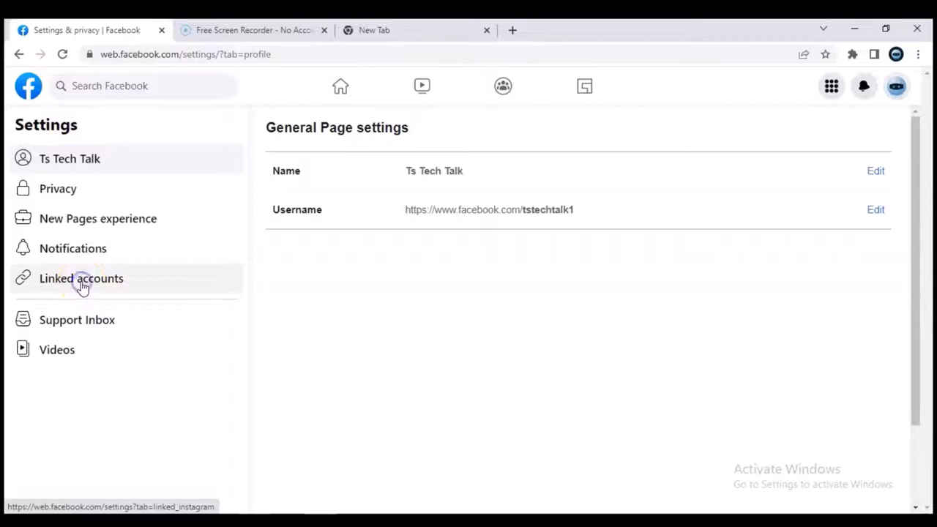
Show the WhatsApp entry under the Page's Linked accounts settings.
{"action": "left_click", "coordinate": [82, 278]}
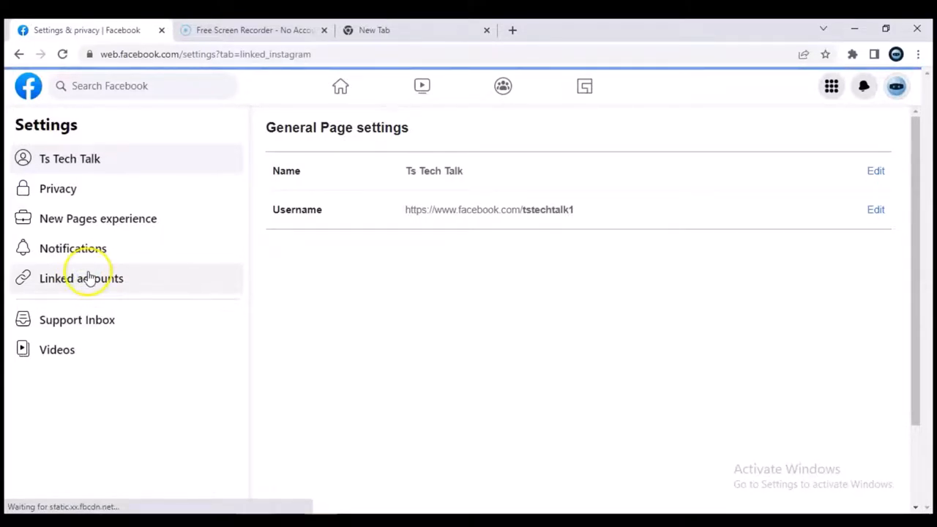
{"action": "left_click", "coordinate": [82, 278]}
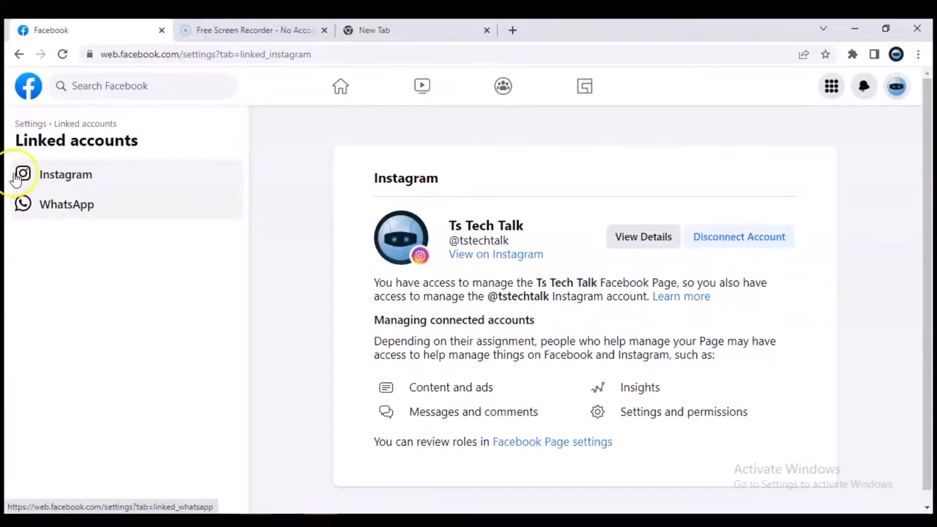
{"action": "mouse_move", "coordinate": [65, 204]}
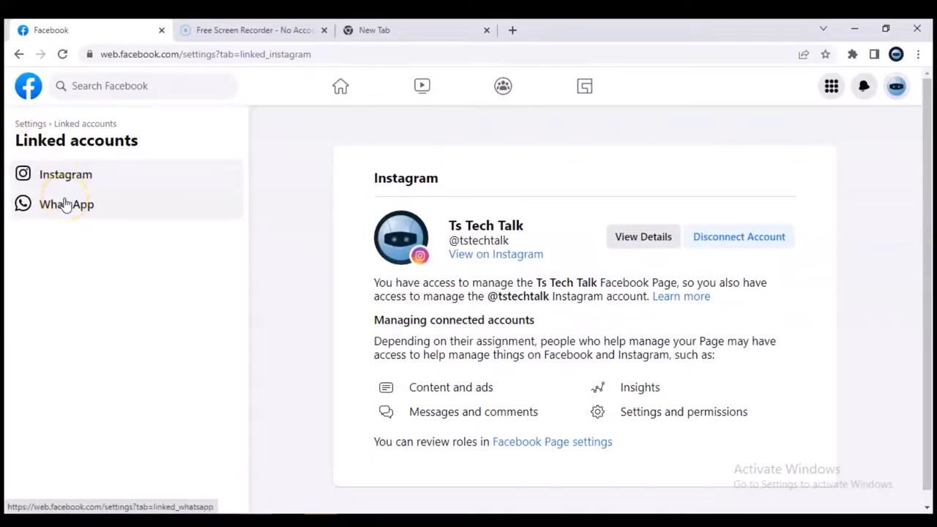
{"action": "left_click", "coordinate": [66, 205]}
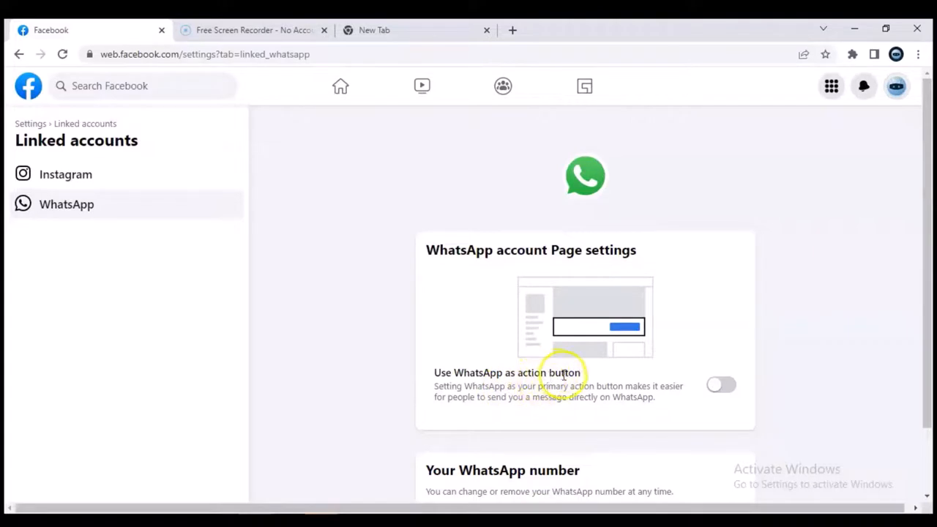
{"action": "mouse_move", "coordinate": [652, 378]}
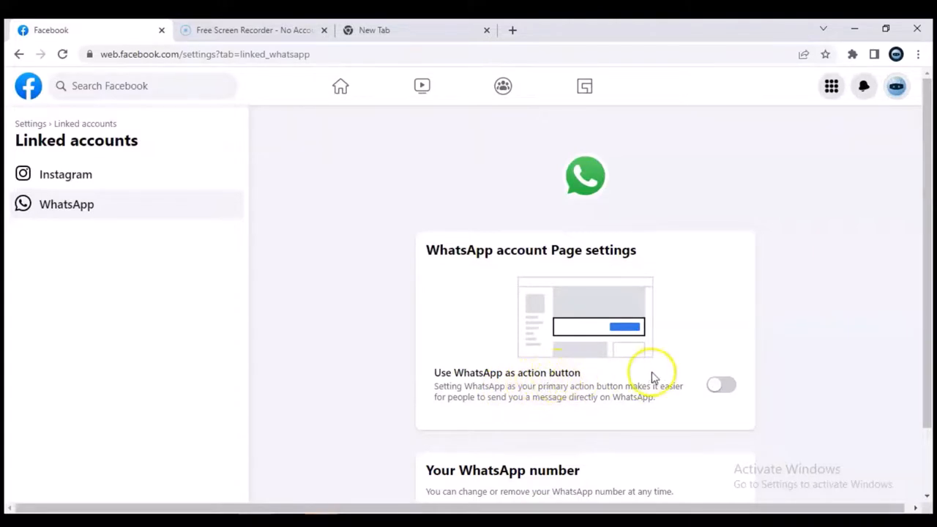
{"action": "mouse_move", "coordinate": [765, 401]}
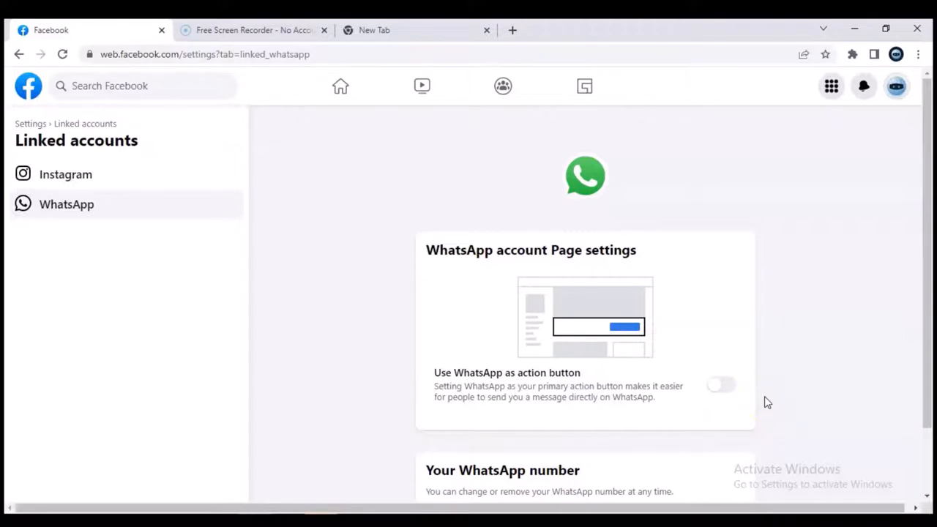
Switch on the 'Use WhatsApp as action button' toggle for the Page.
{"action": "left_click", "coordinate": [720, 383]}
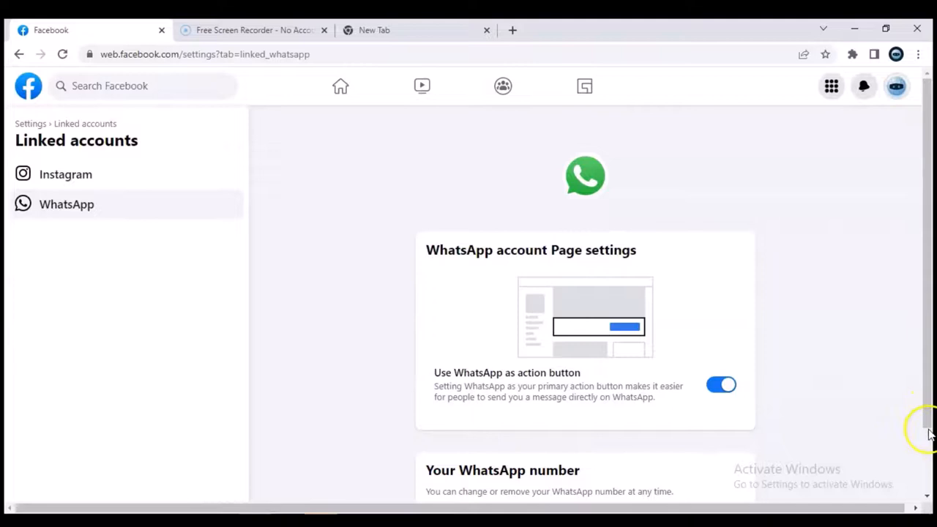
{"action": "scroll", "scroll_direction": "down", "scroll_amount": 3}
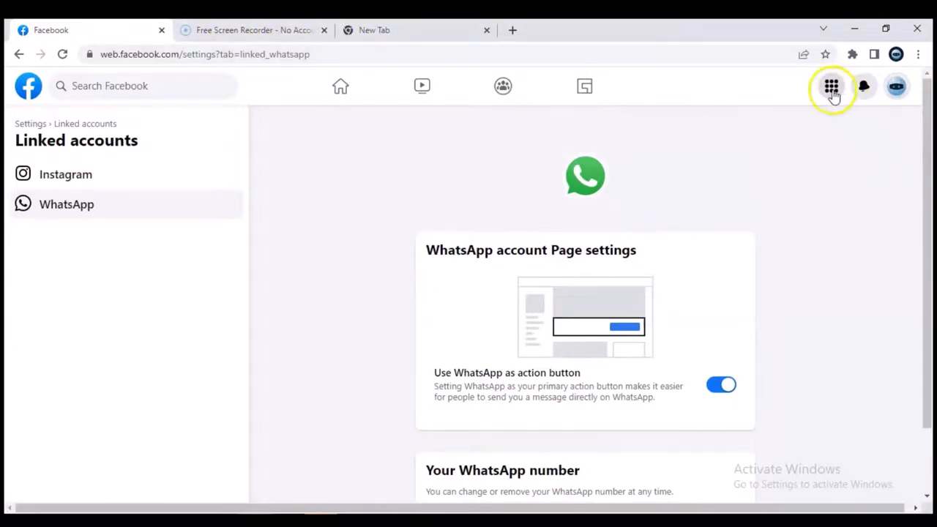
{"action": "mouse_move", "coordinate": [896, 86]}
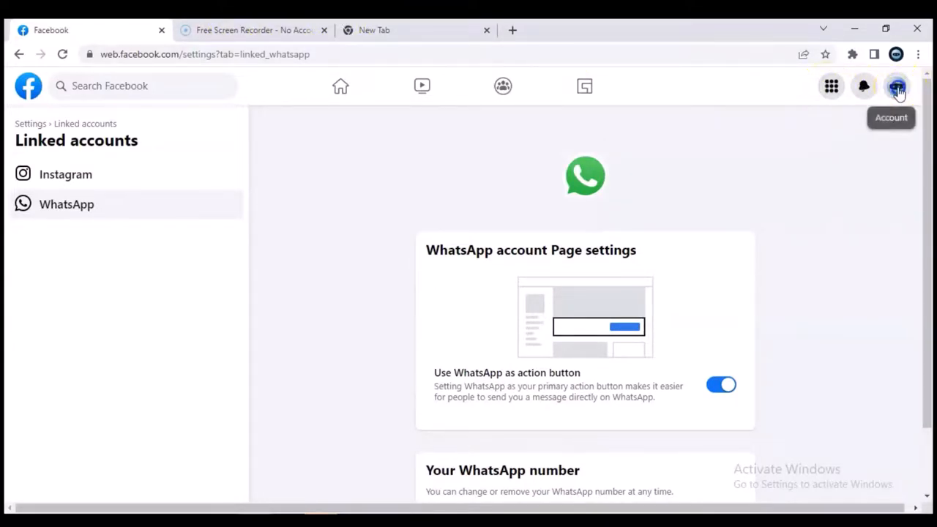
Switch back from the Page to the personal profile via the profile list.
{"action": "left_click", "coordinate": [896, 85]}
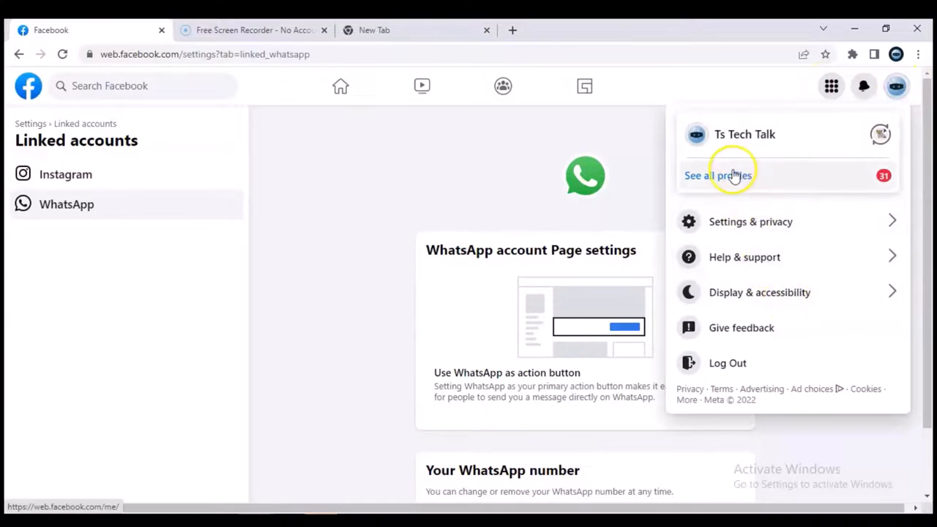
{"action": "left_click", "coordinate": [717, 176]}
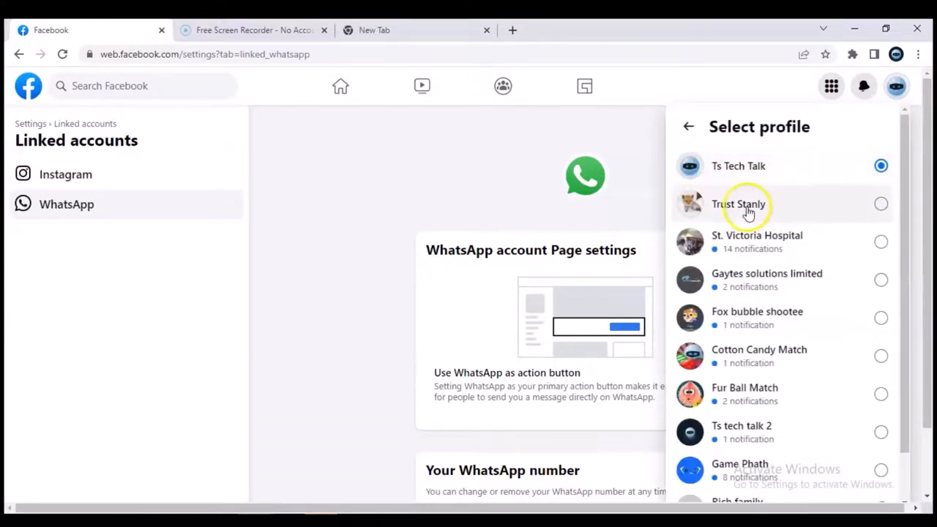
{"action": "left_click", "coordinate": [740, 203]}
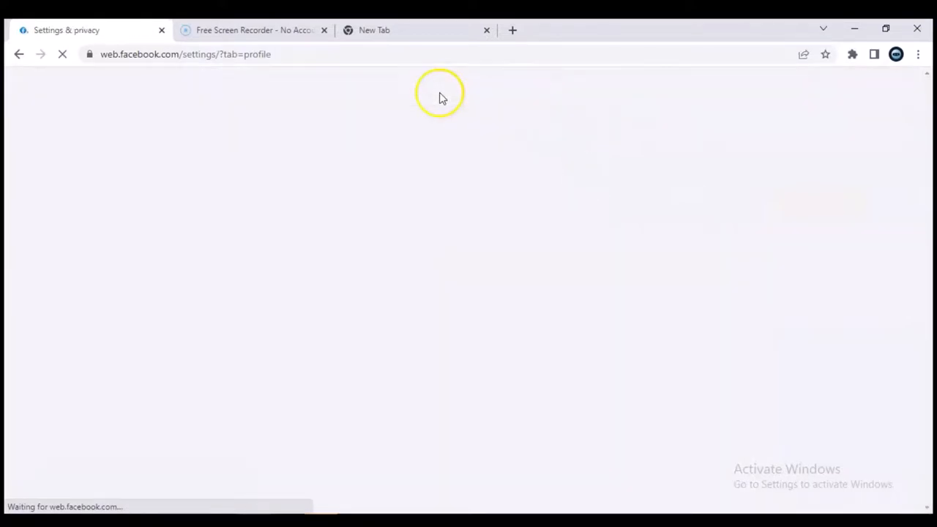
{"action": "mouse_move", "coordinate": [286, 91]}
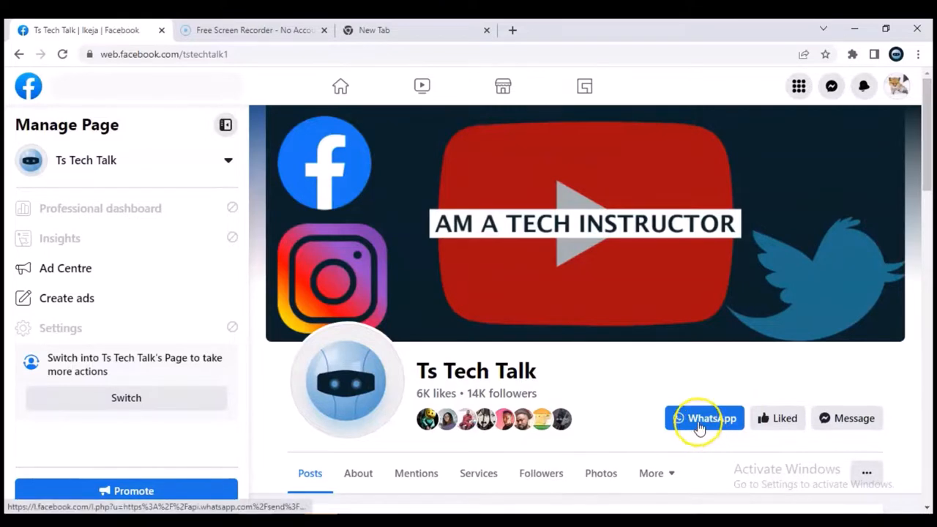
{"action": "mouse_move", "coordinate": [627, 383]}
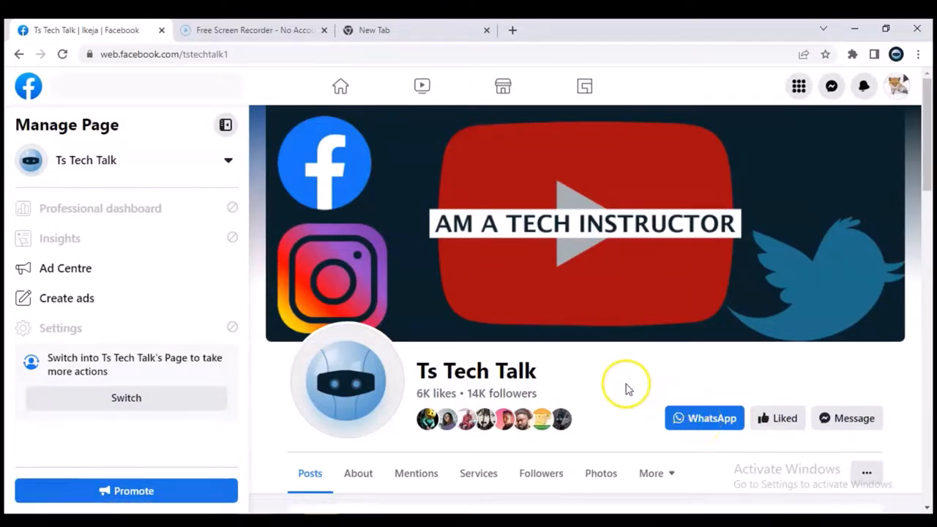
{"action": "scroll", "scroll_direction": "down", "scroll_amount": 3}
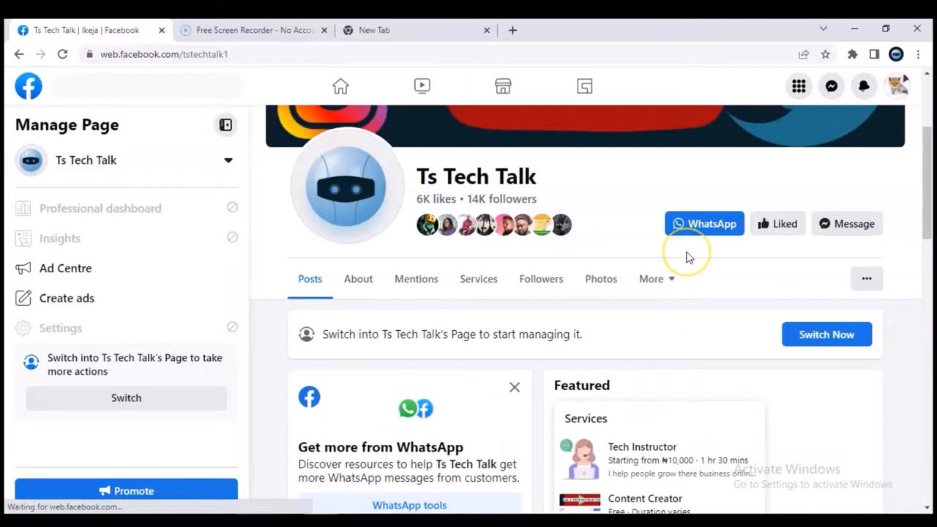
{"action": "mouse_move", "coordinate": [747, 211]}
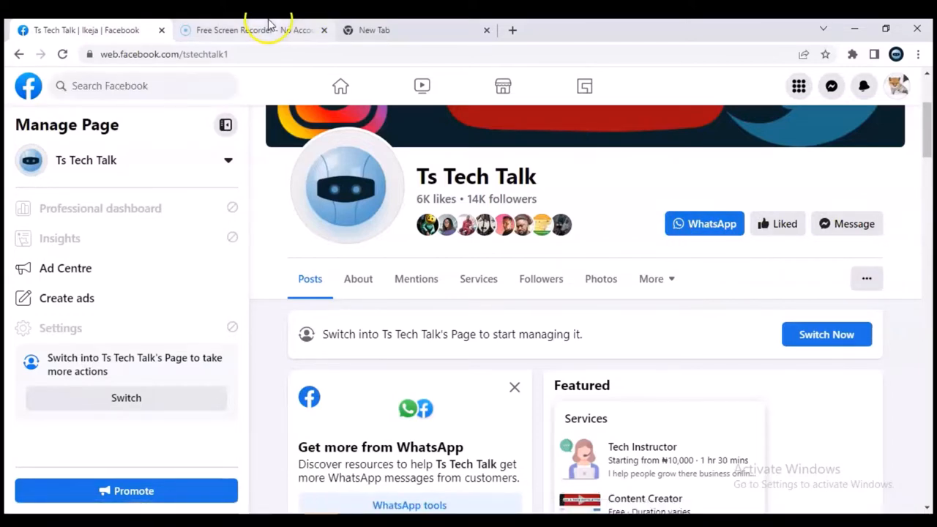
{"action": "left_click", "coordinate": [252, 29]}
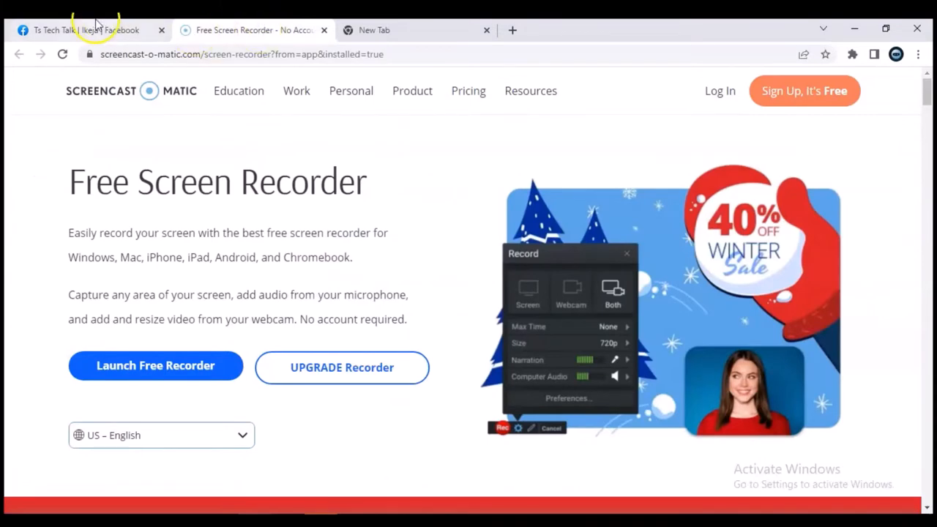
{"action": "left_click", "coordinate": [81, 30]}
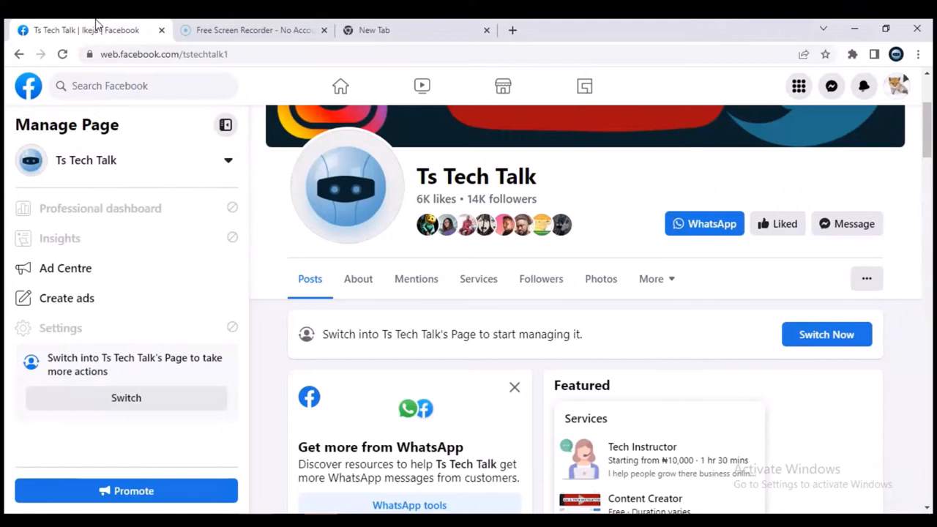
{"action": "mouse_move", "coordinate": [30, 427]}
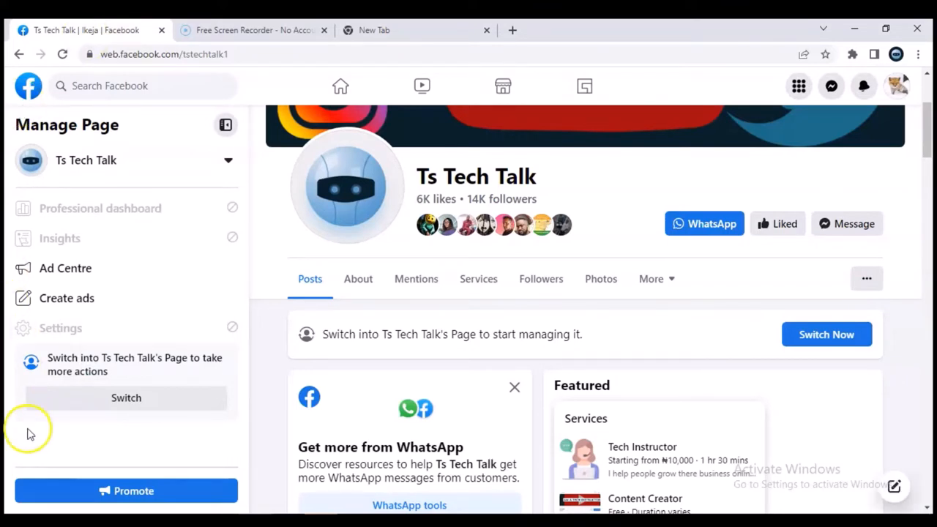